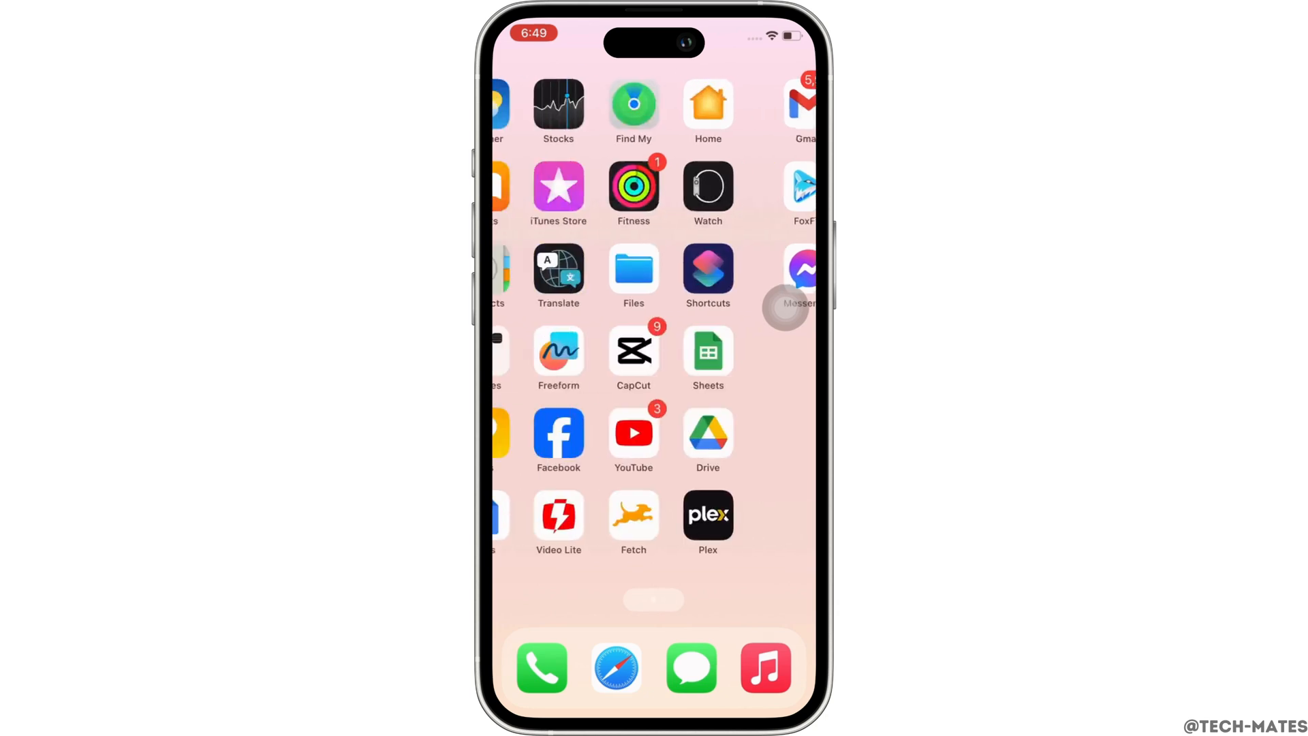
- Launch Plex from the Home Screen to reach its Home feed
{"action": "left_click", "coordinate": [707, 515]}
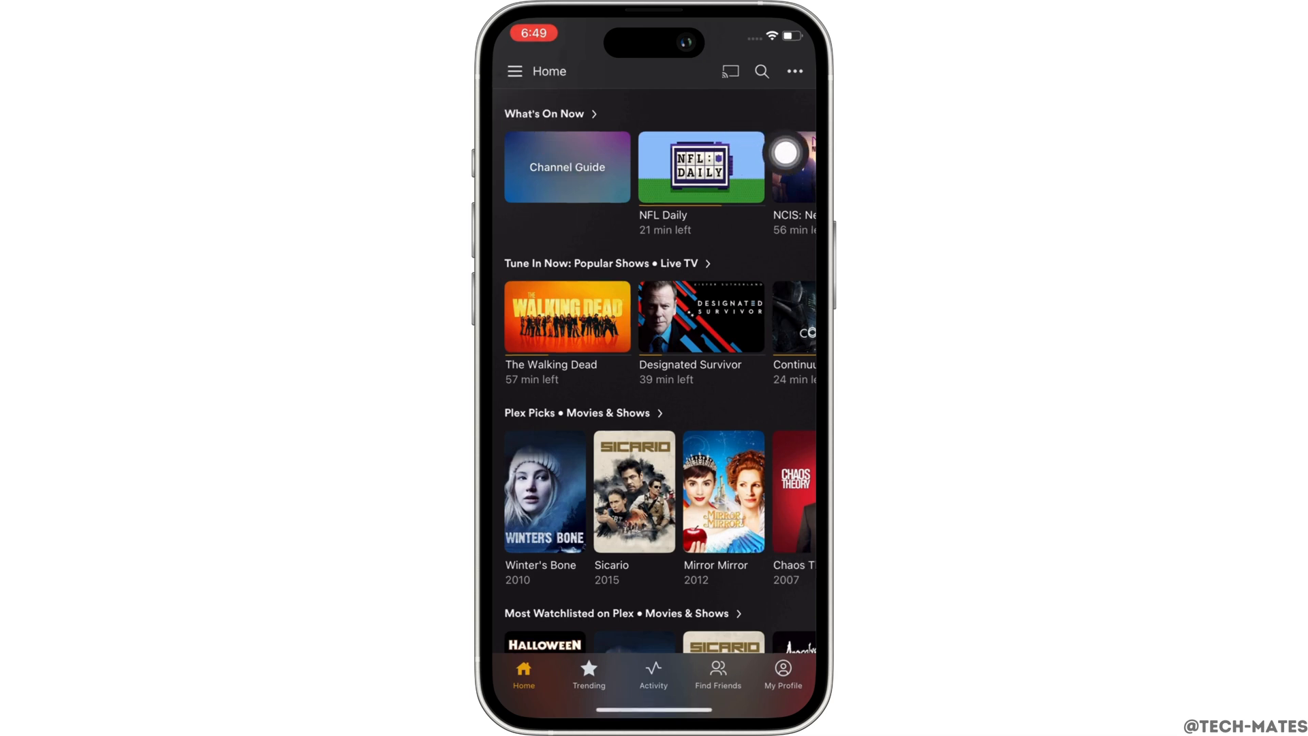
- Go through the navigation menu to Settings > Account with subscription details
{"action": "left_click", "coordinate": [514, 71]}
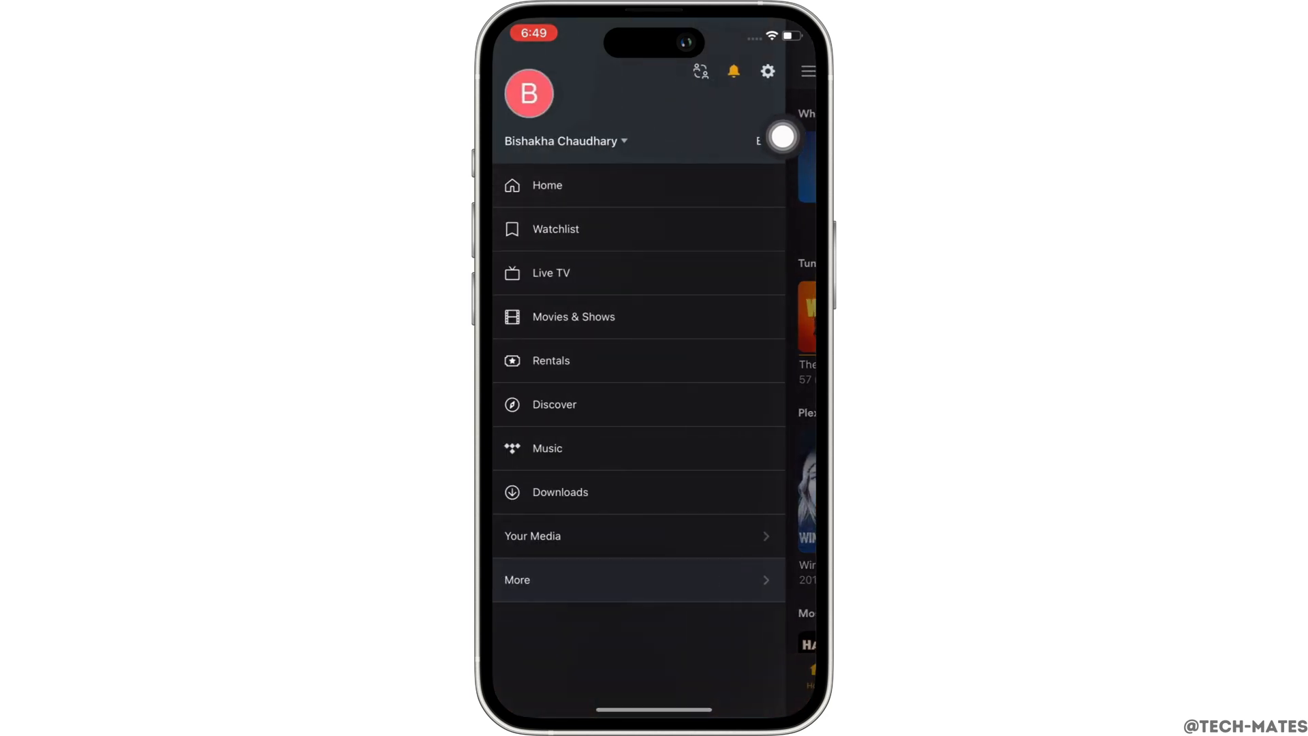
{"action": "left_click", "coordinate": [766, 71]}
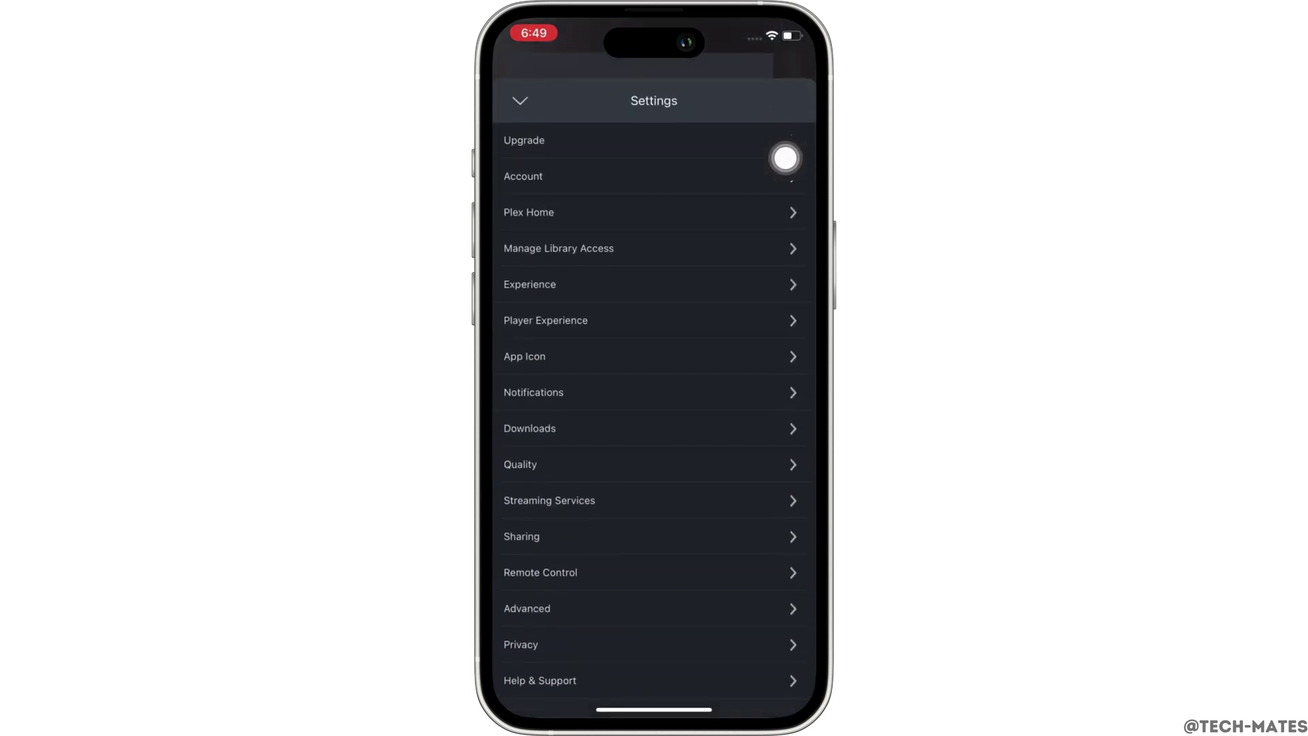
{"action": "scroll", "scroll_direction": "up", "scroll_amount": 3}
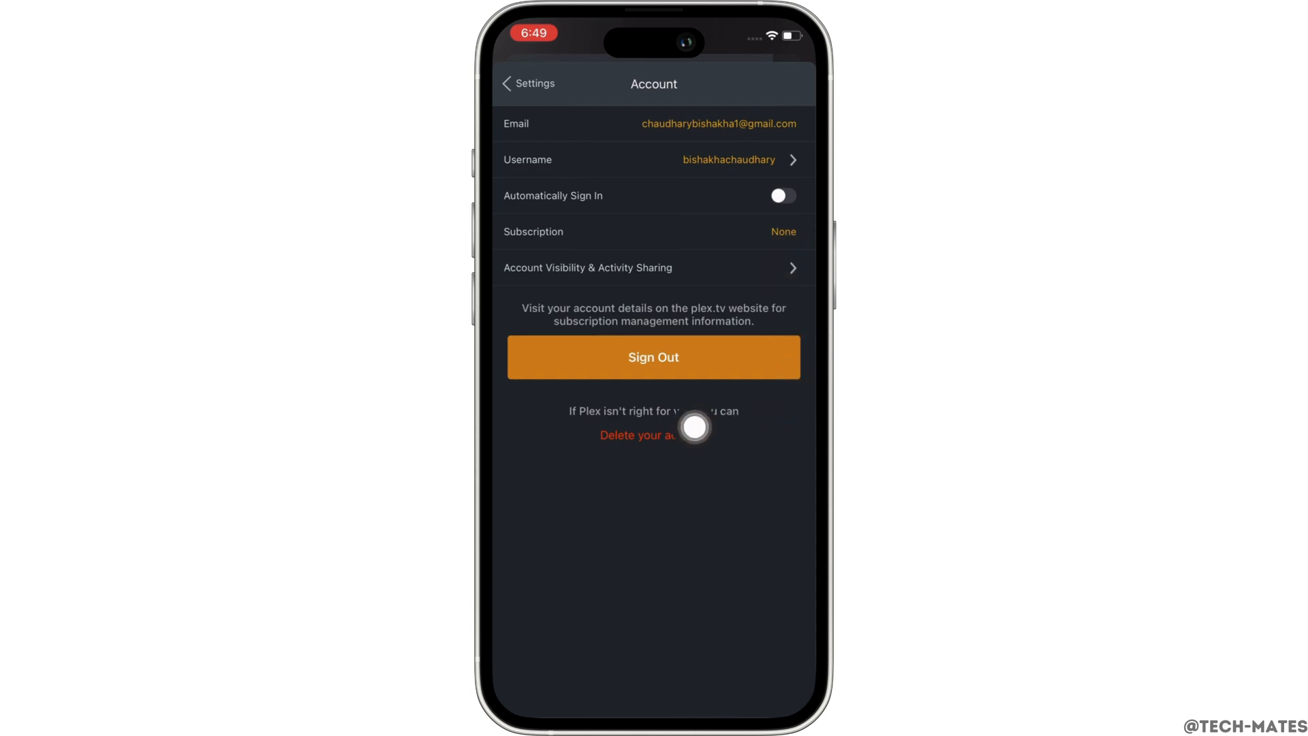
{"action": "mouse_move", "coordinate": [785, 489]}
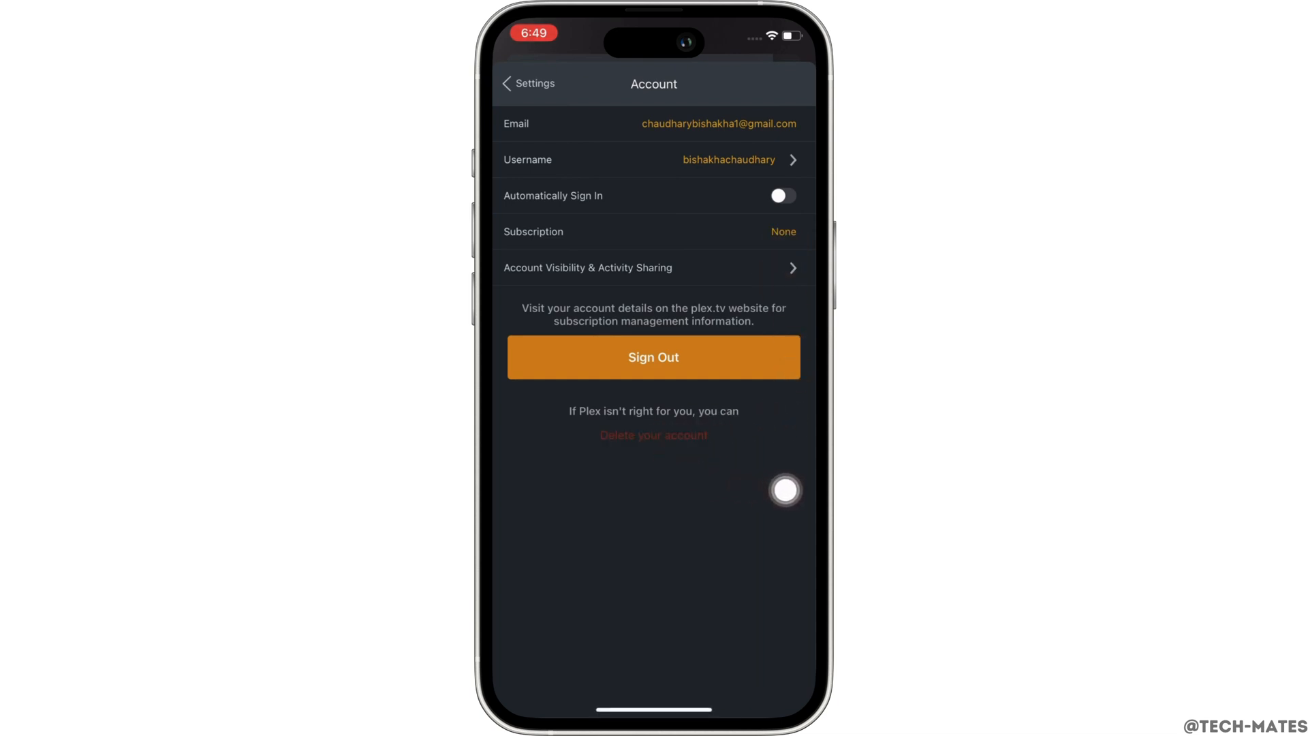
- Choose 'Delete your account' and proceed to sign in to confirm the deletion
{"action": "left_click", "coordinate": [653, 435]}
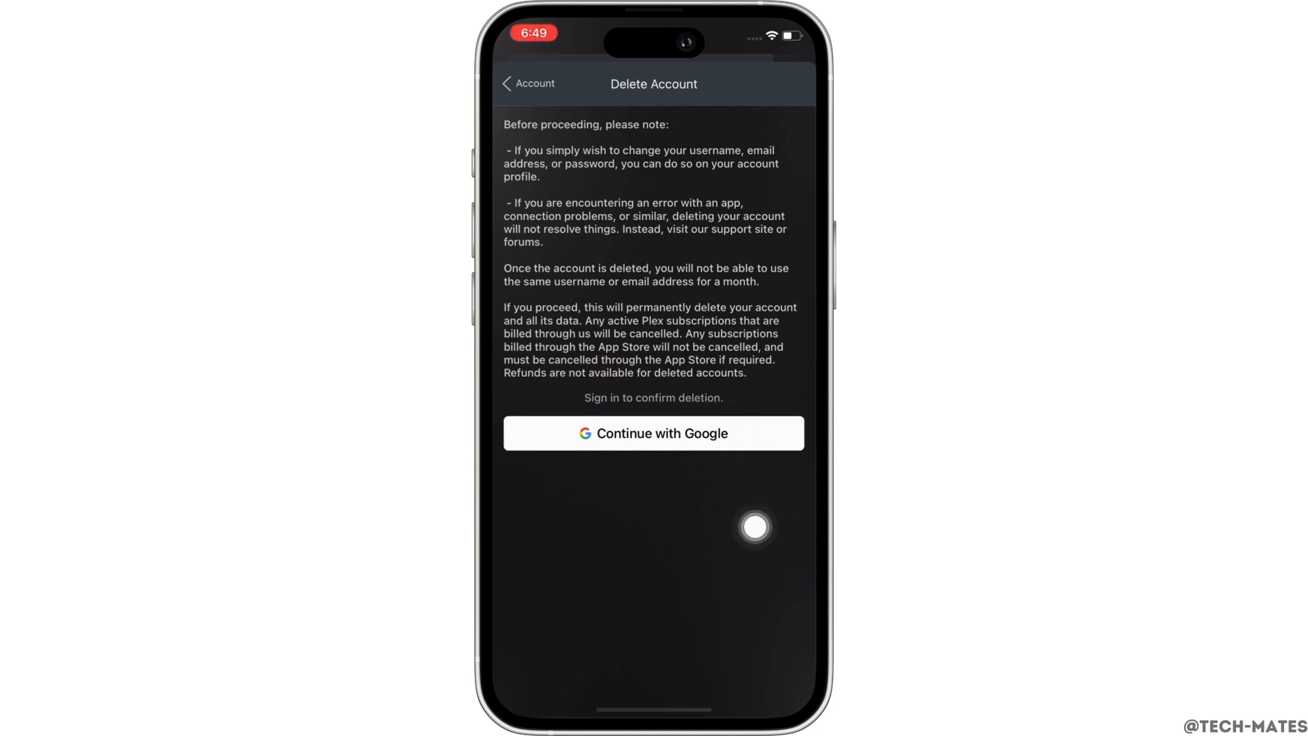
{"action": "left_click", "coordinate": [652, 433]}
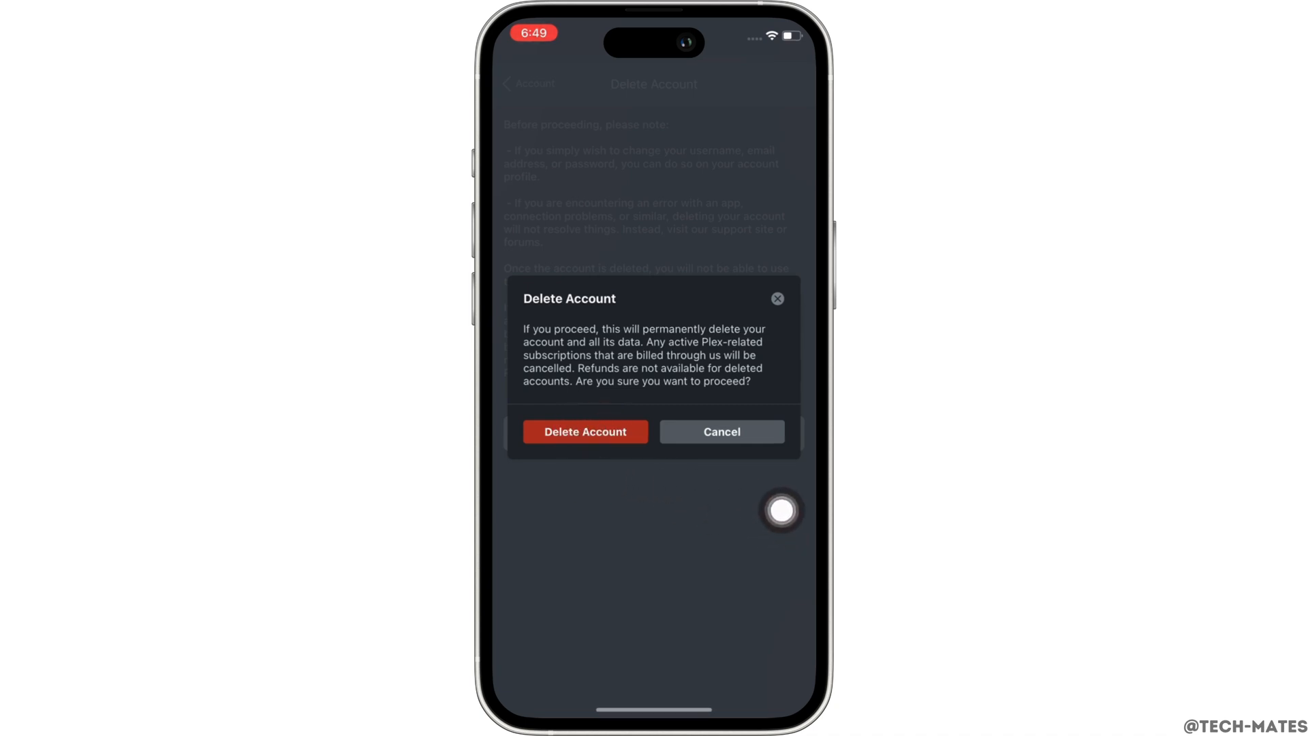
- Confirm 'Delete Account' so Plex starts permanently deleting the account
{"action": "left_click", "coordinate": [585, 432]}
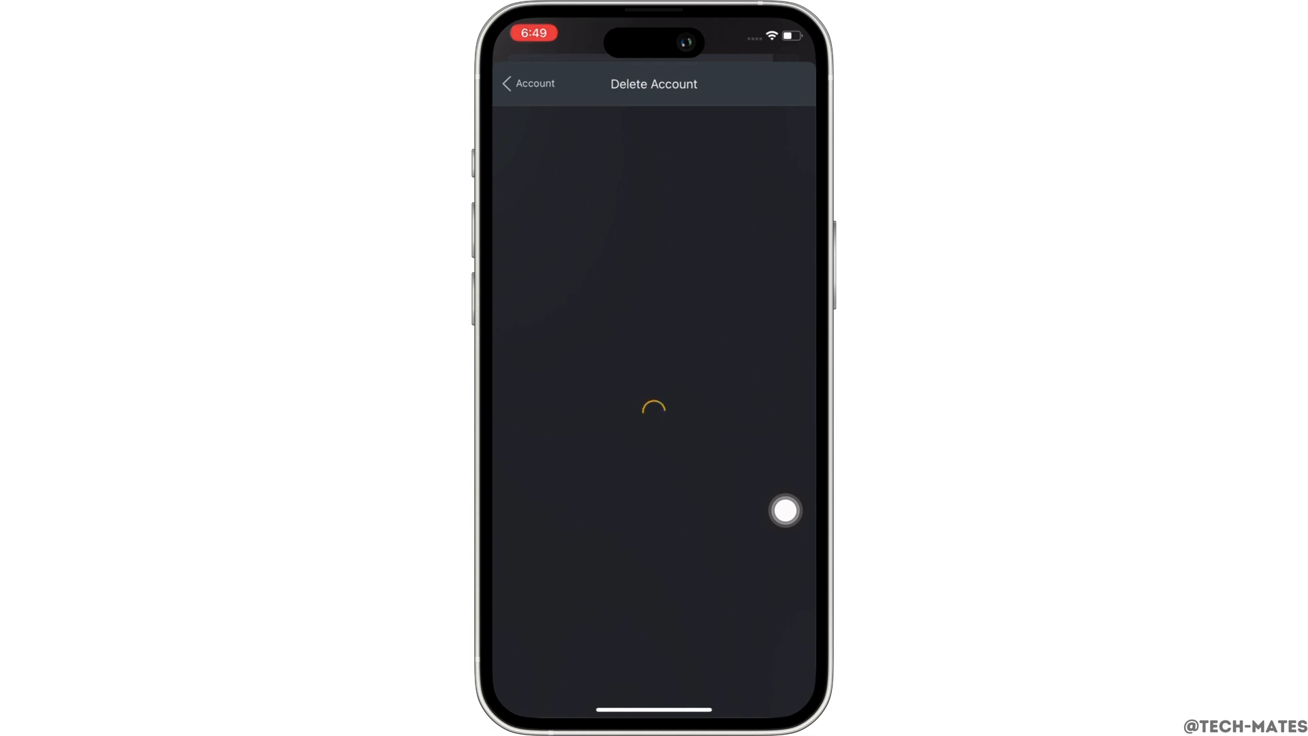